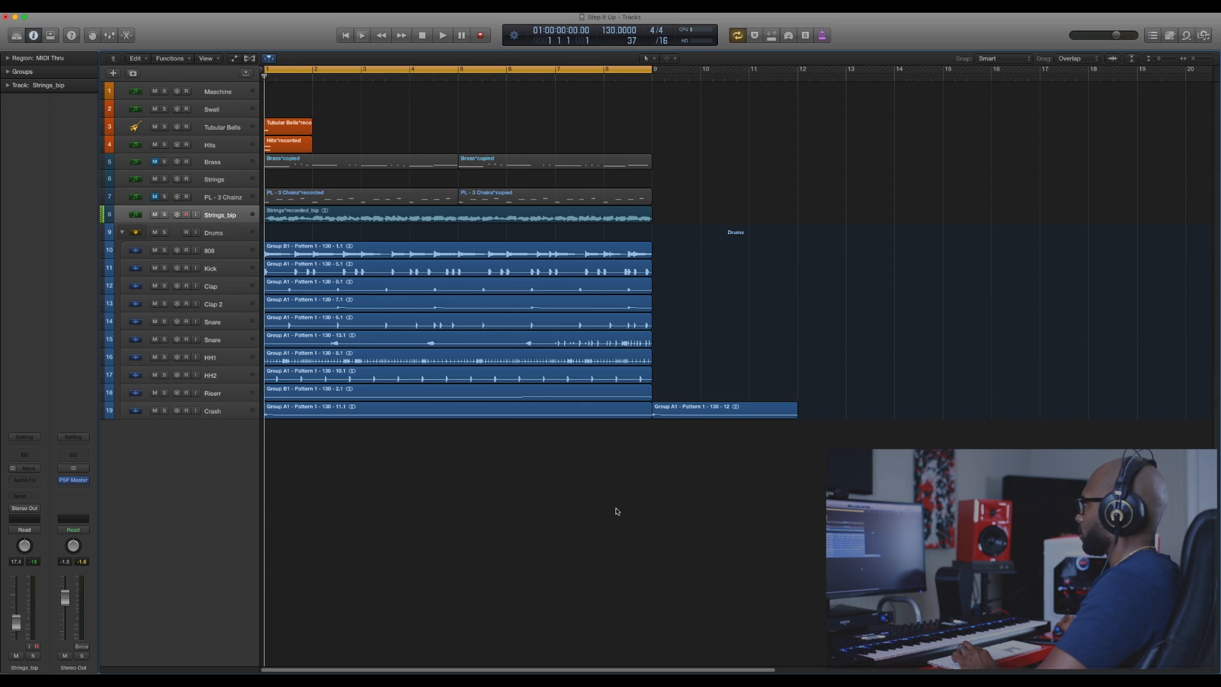
mouse_move(496, 465)
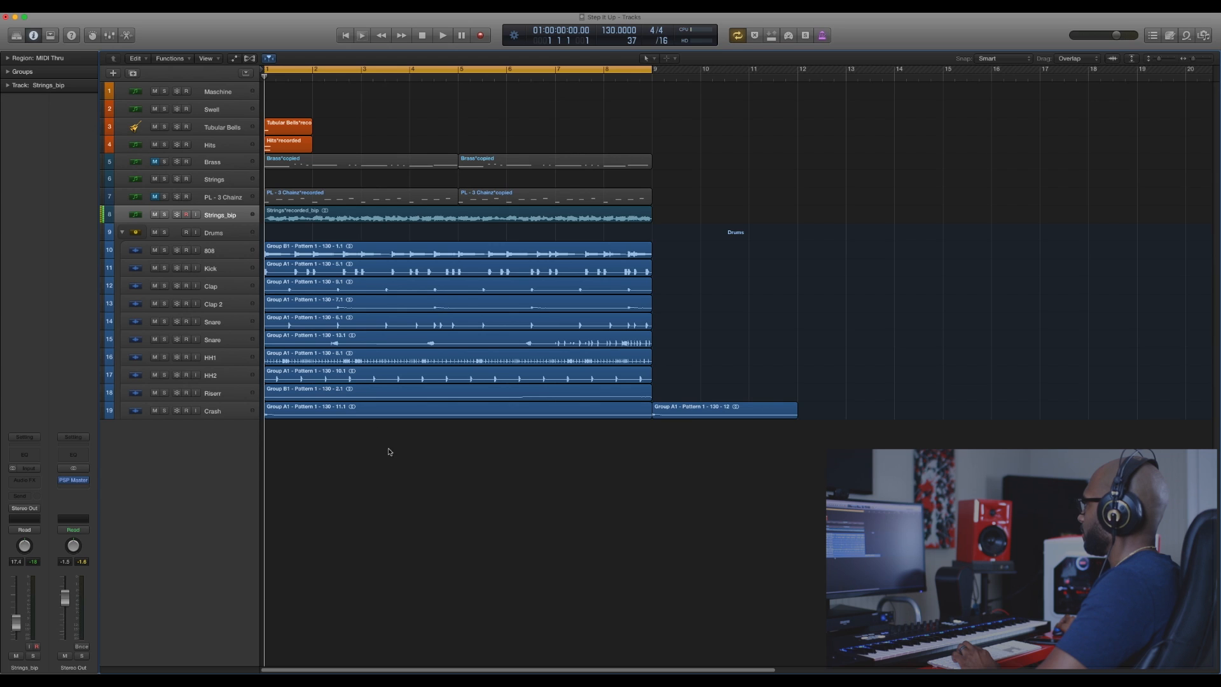
mouse_move(435, 425)
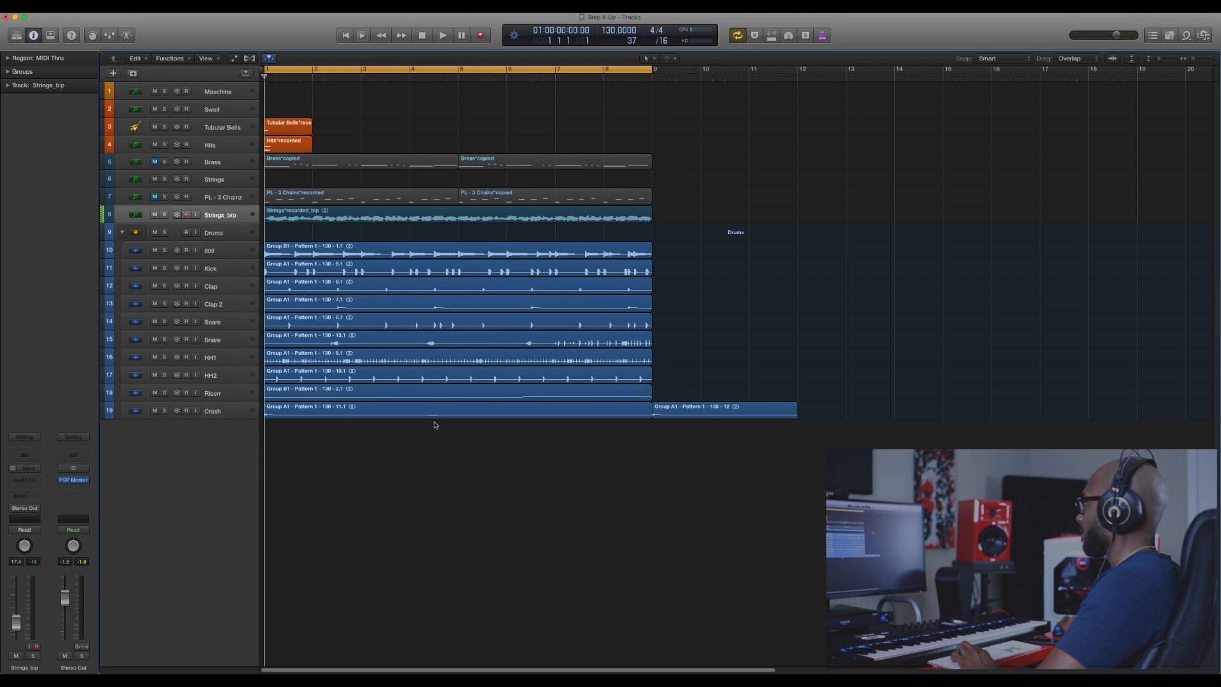
mouse_move(429, 474)
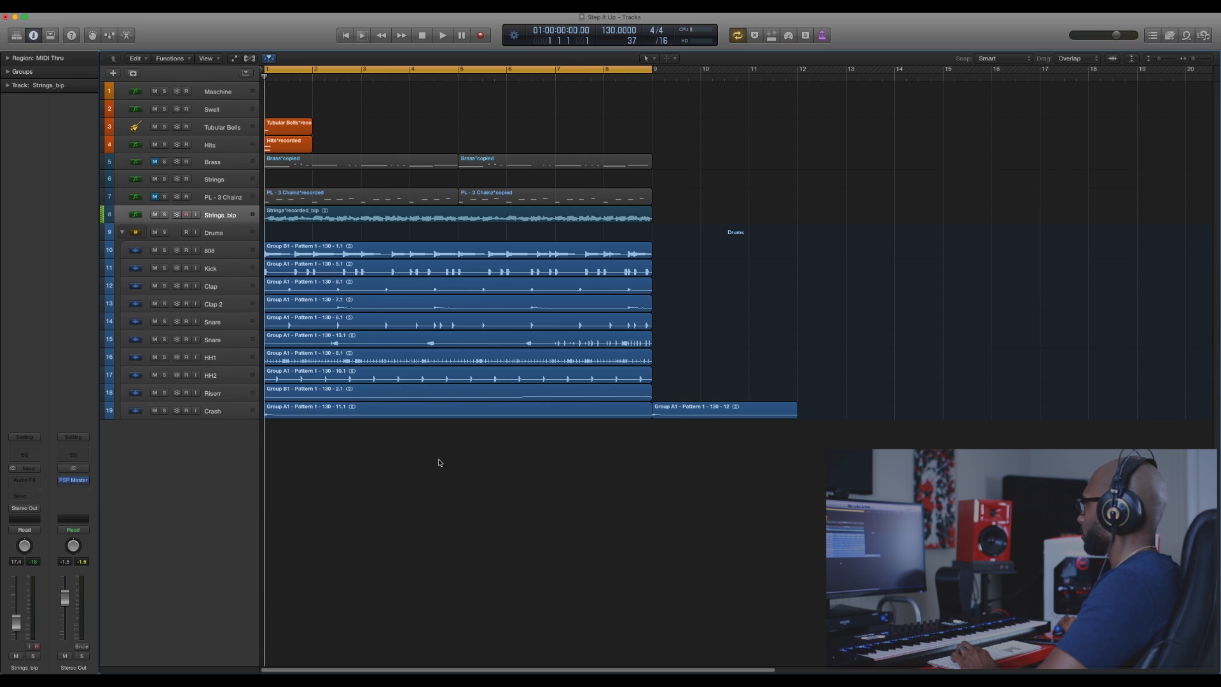
Enable Flex on the Strings_bip and bounced audio tracks, showing Monophonic flex mode.
left_click(440, 254)
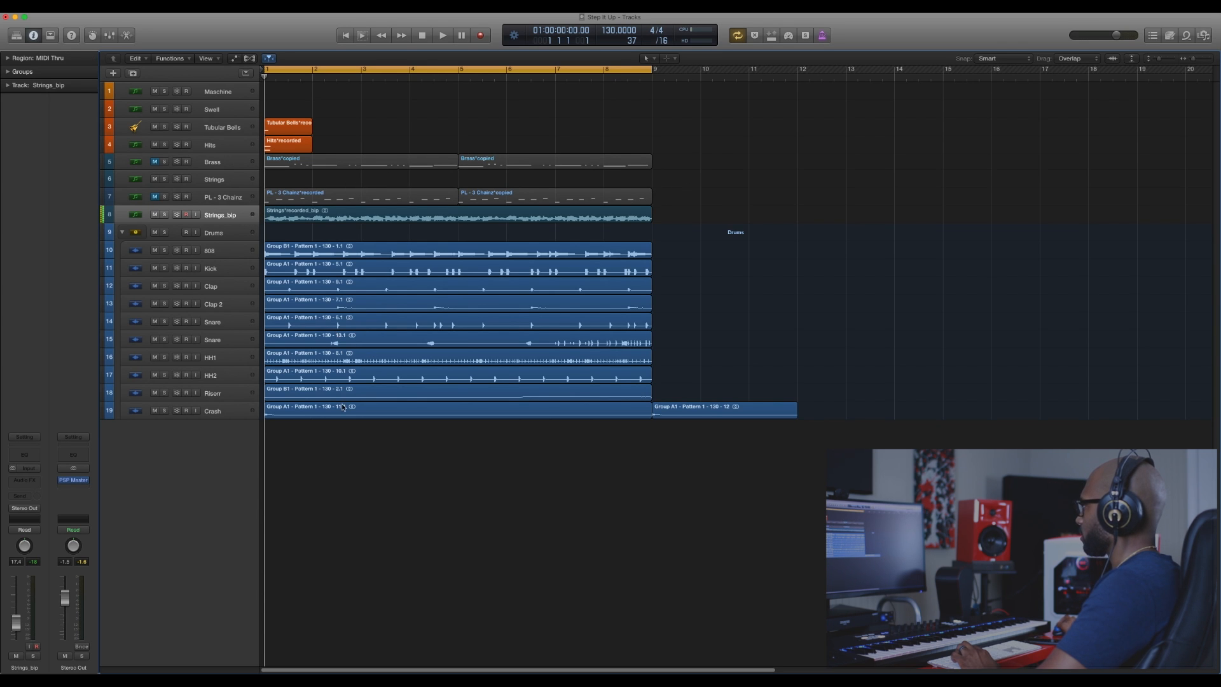
left_click(438, 34)
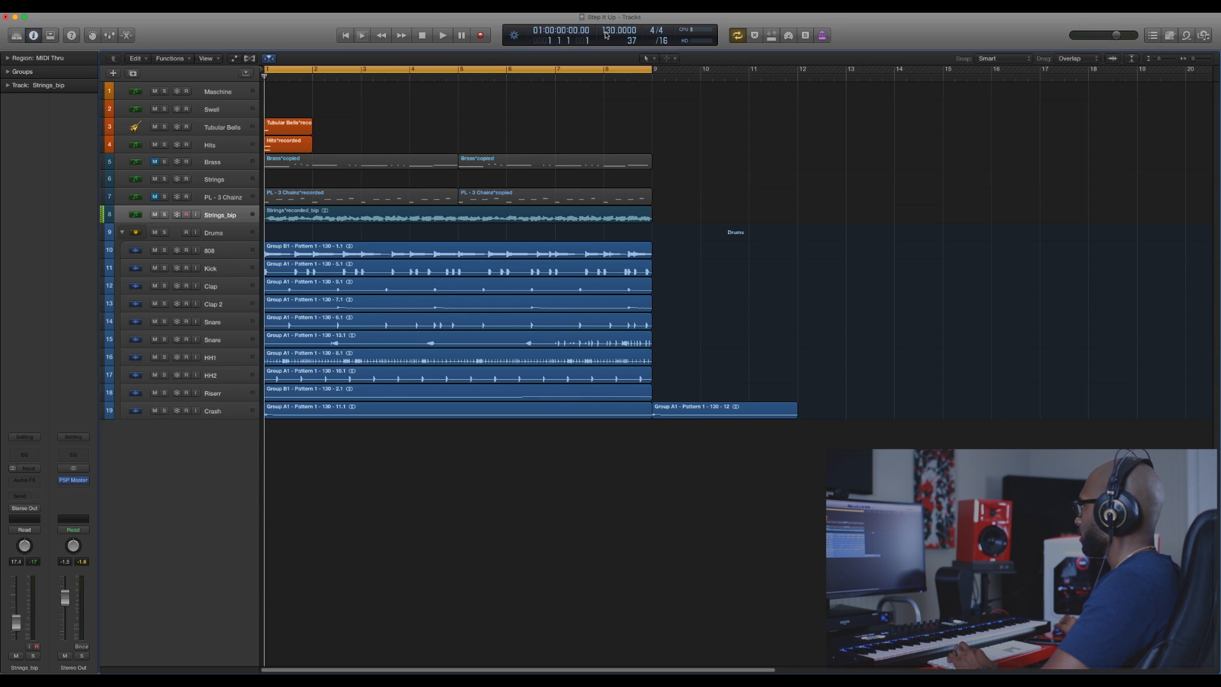
mouse_move(393, 391)
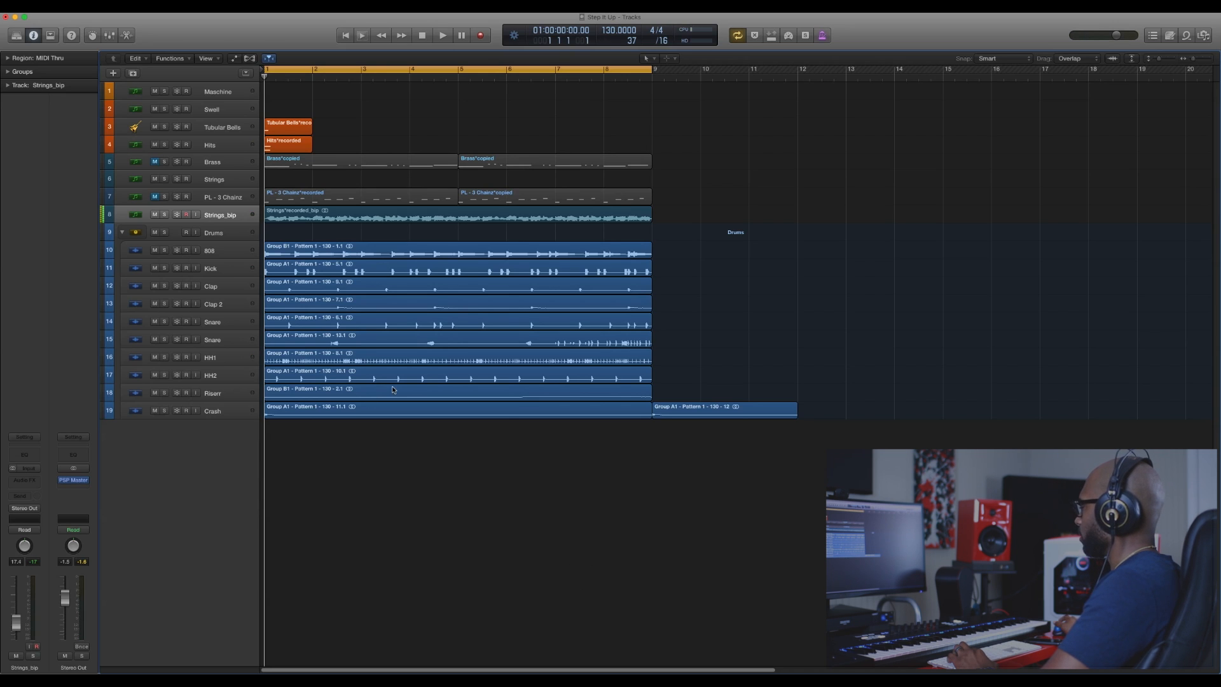
mouse_move(275, 428)
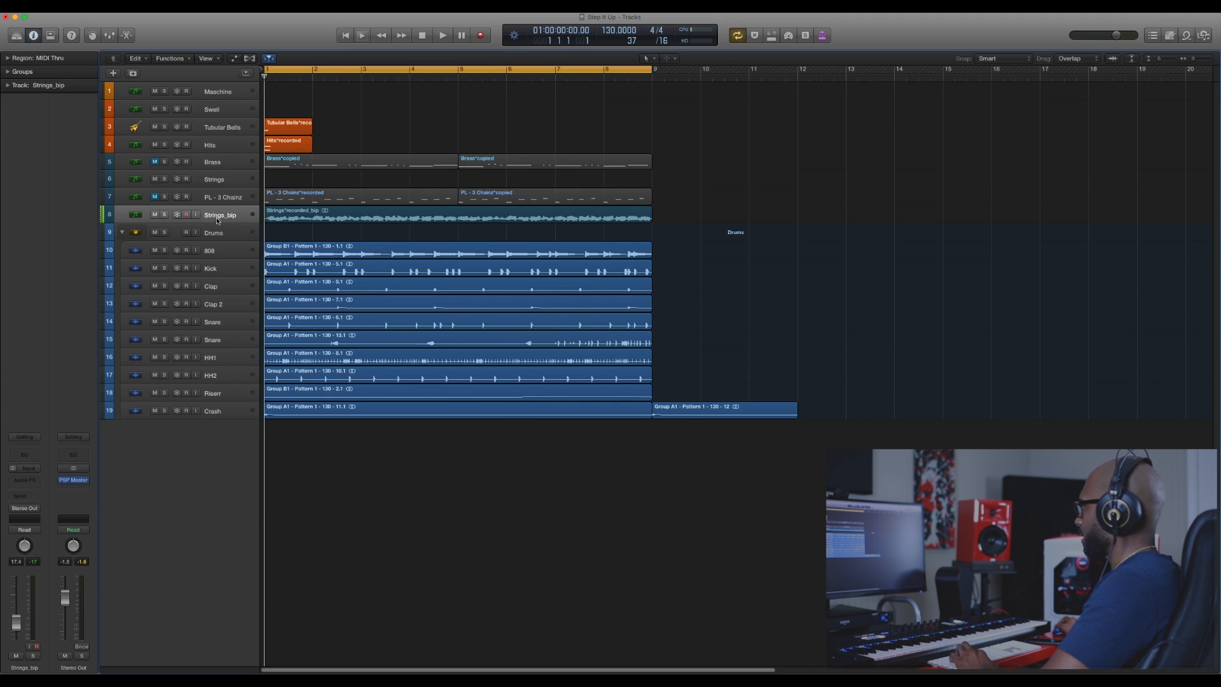
left_click(445, 219)
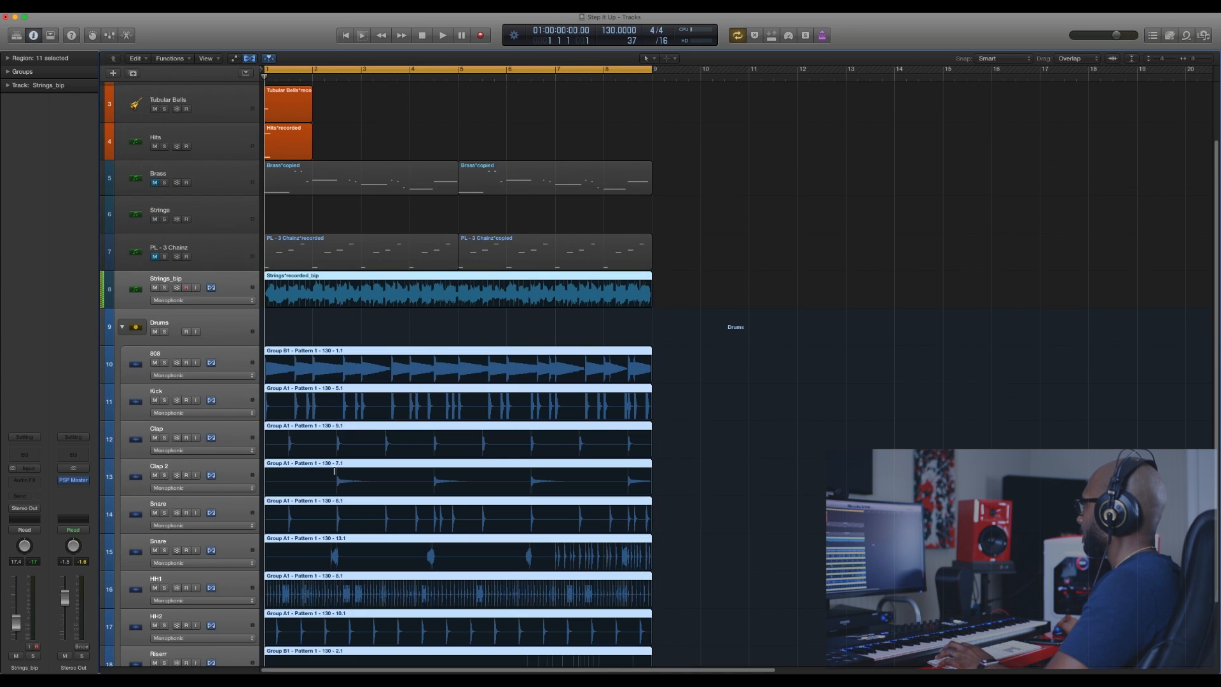
Change the Flex Time mode on the Strings_bip and drum tracks to Polyphonic.
scroll("down", 3)
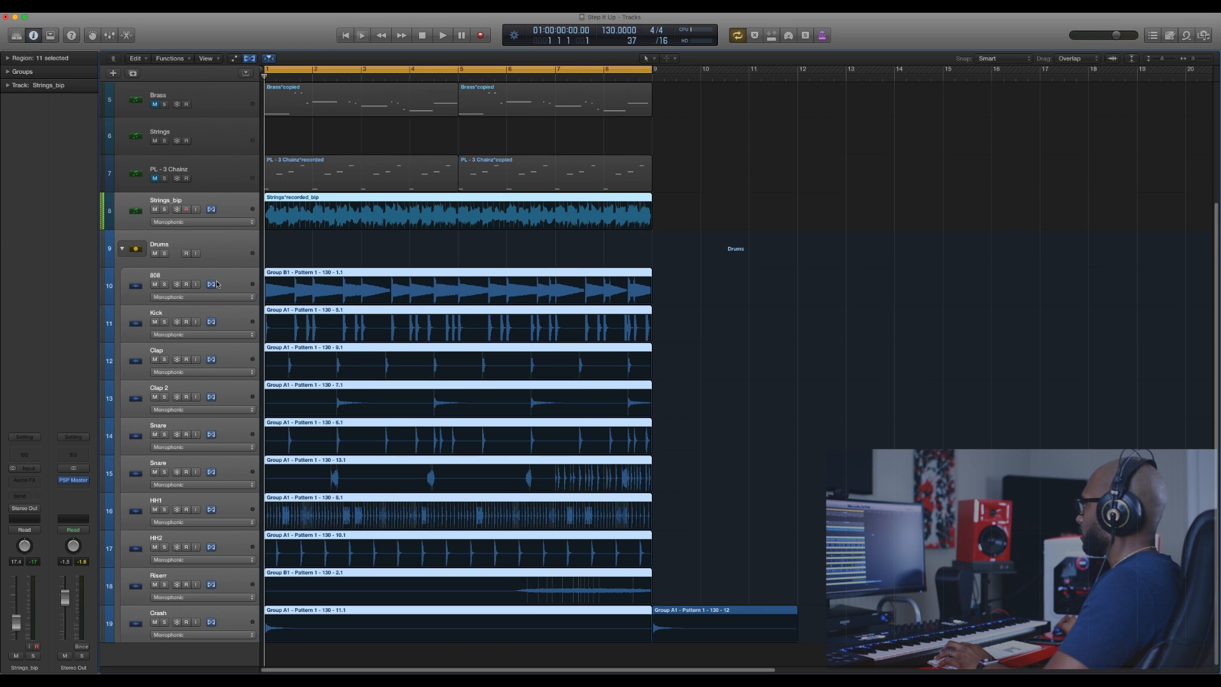
mouse_move(235, 226)
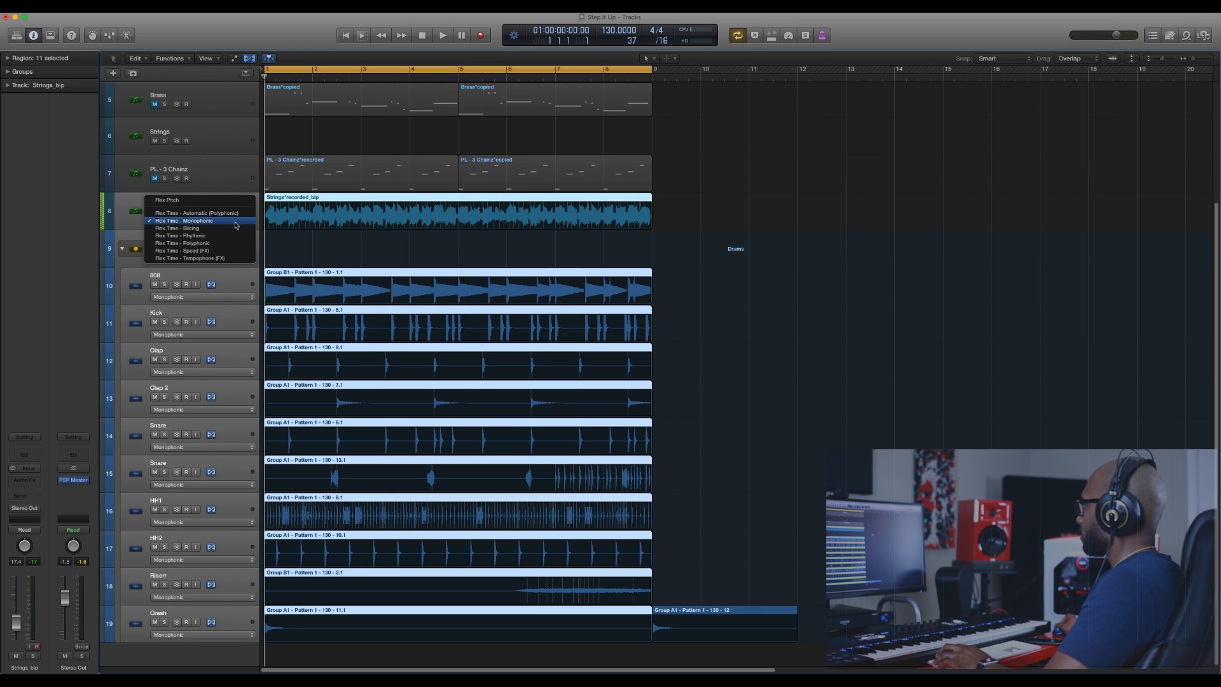
mouse_move(184, 243)
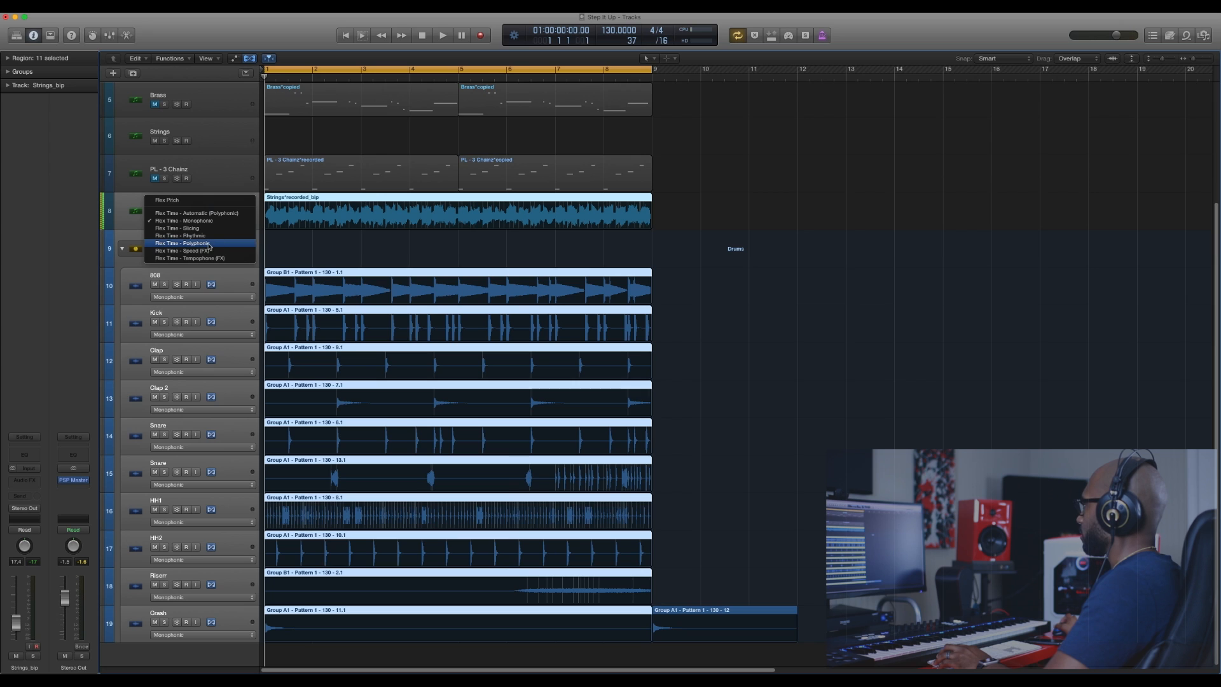
left_click(180, 243)
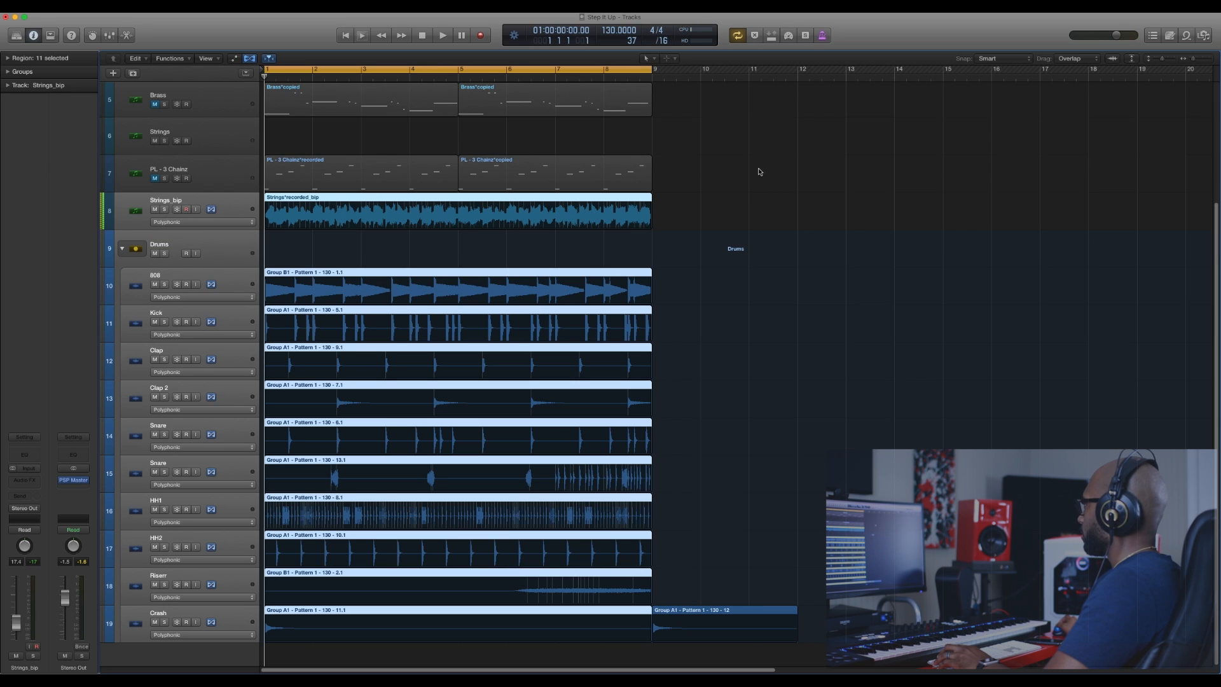
mouse_move(740, 178)
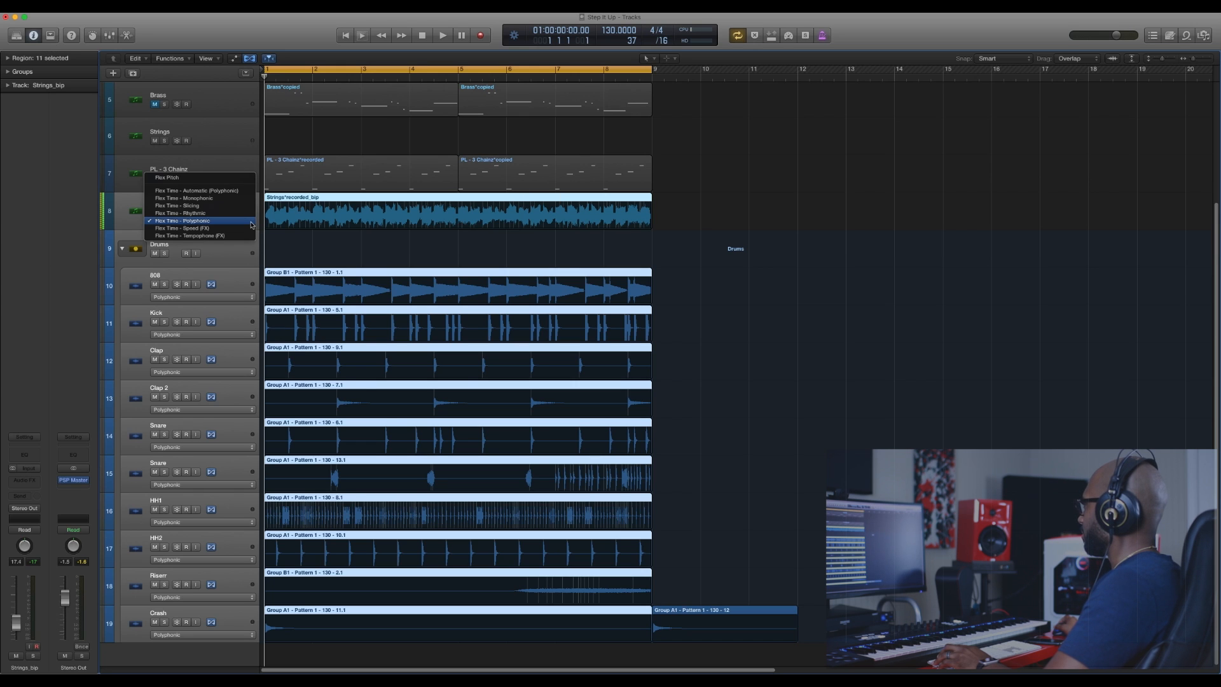
mouse_move(191, 236)
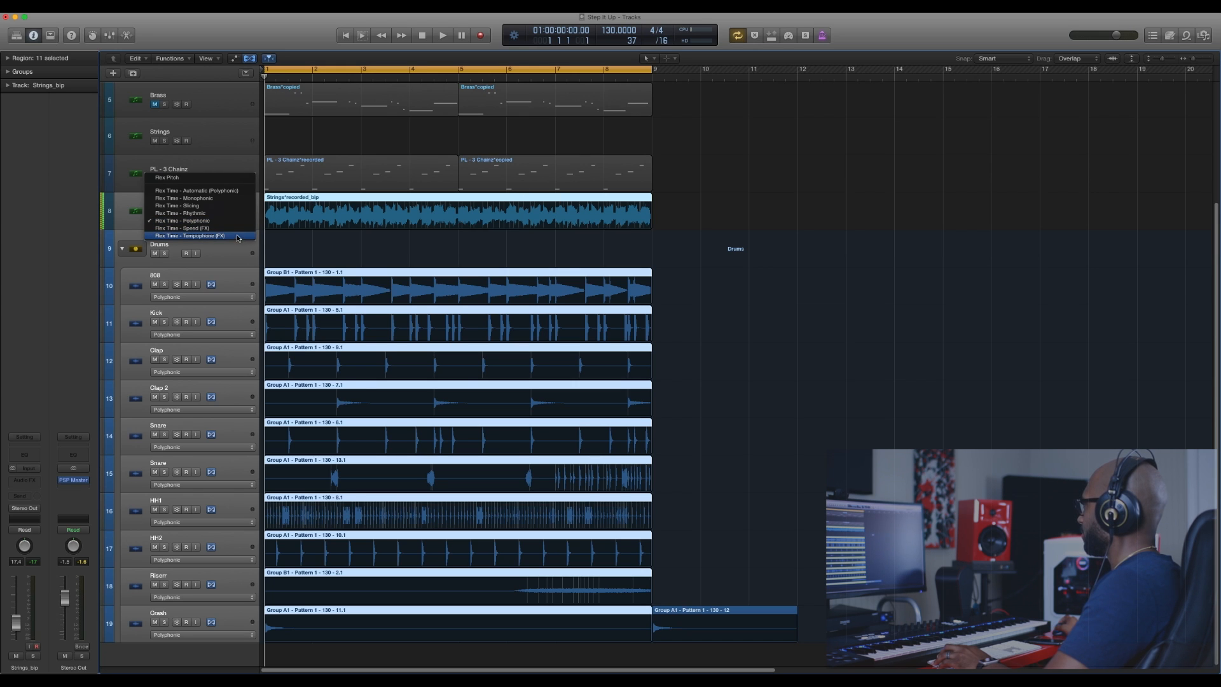
mouse_move(231, 237)
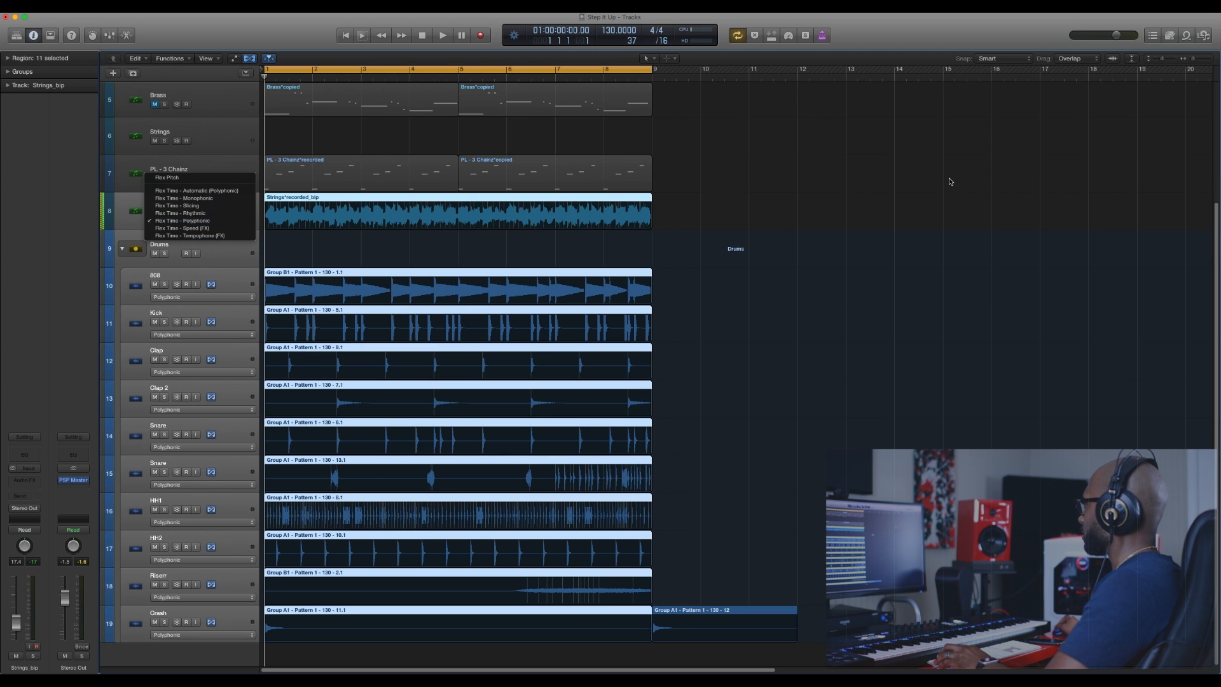
Dismiss the flex mode list and set the LCD tempo to 140 BPM from 130.
left_click(185, 220)
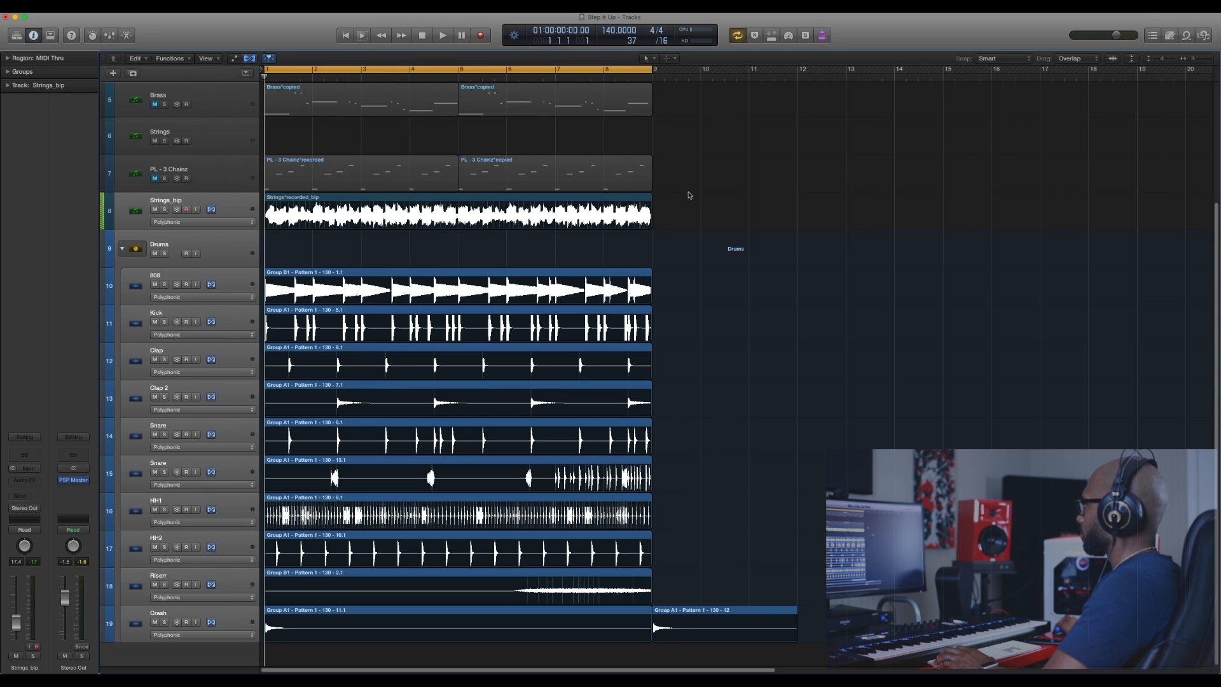
left_click(443, 36)
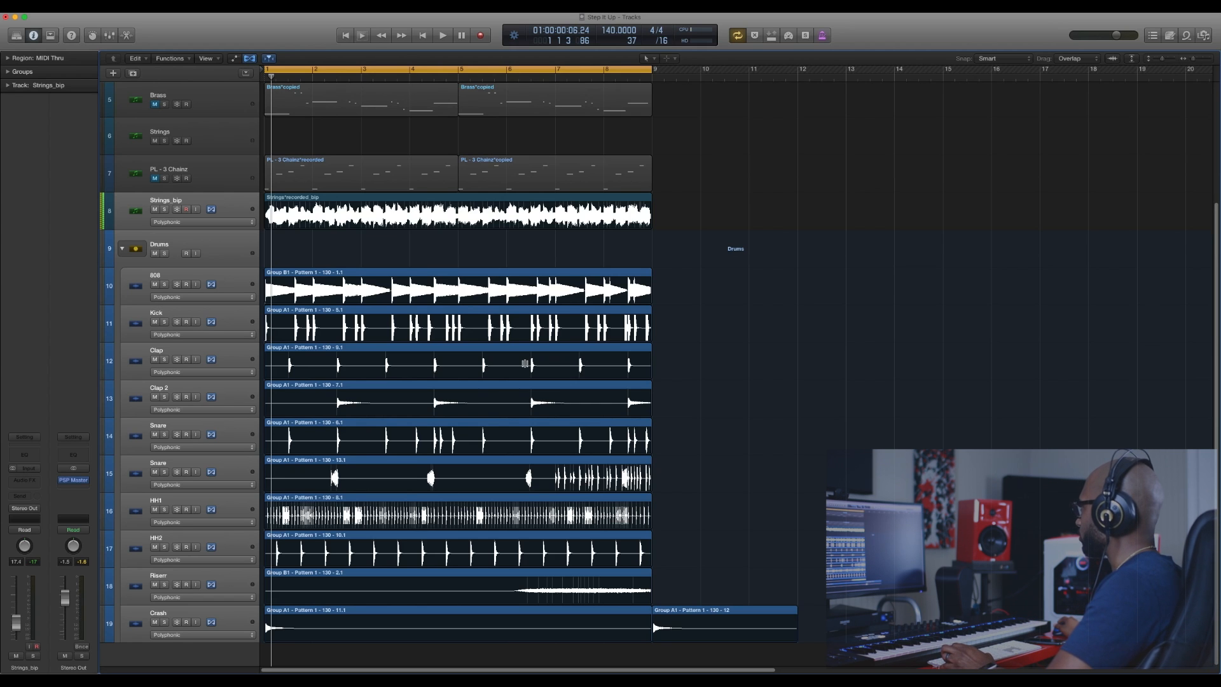
mouse_move(723, 201)
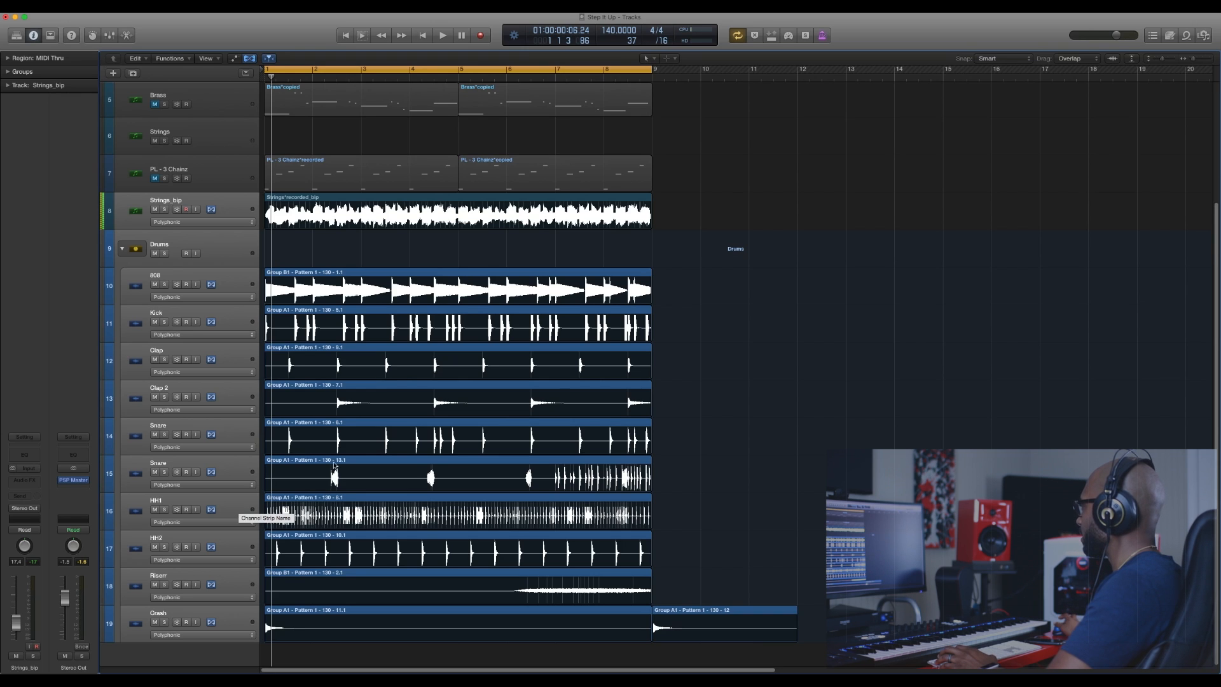
mouse_move(866, 44)
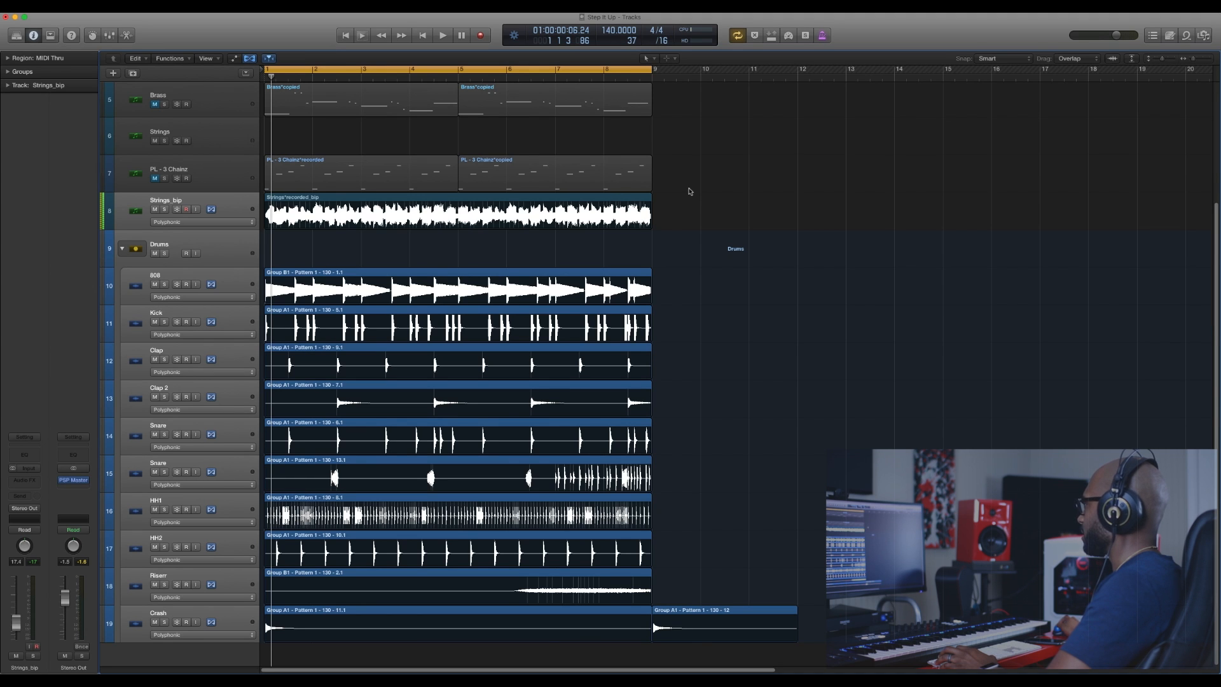
mouse_move(385, 233)
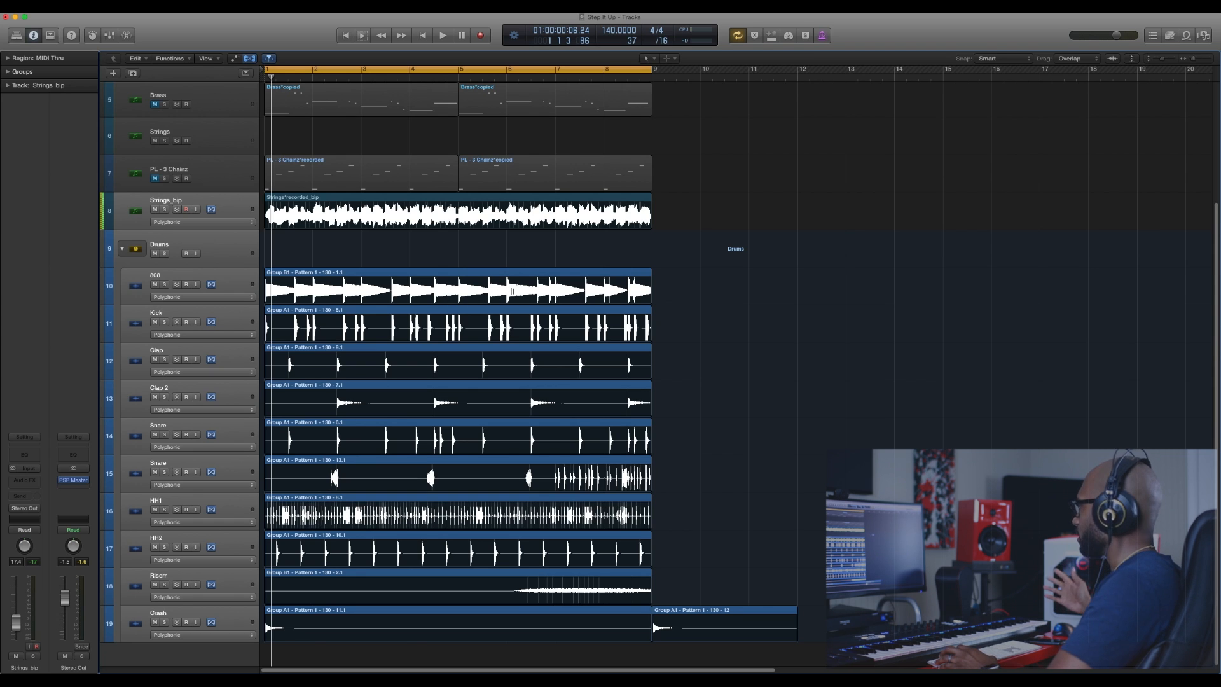
mouse_move(616, 252)
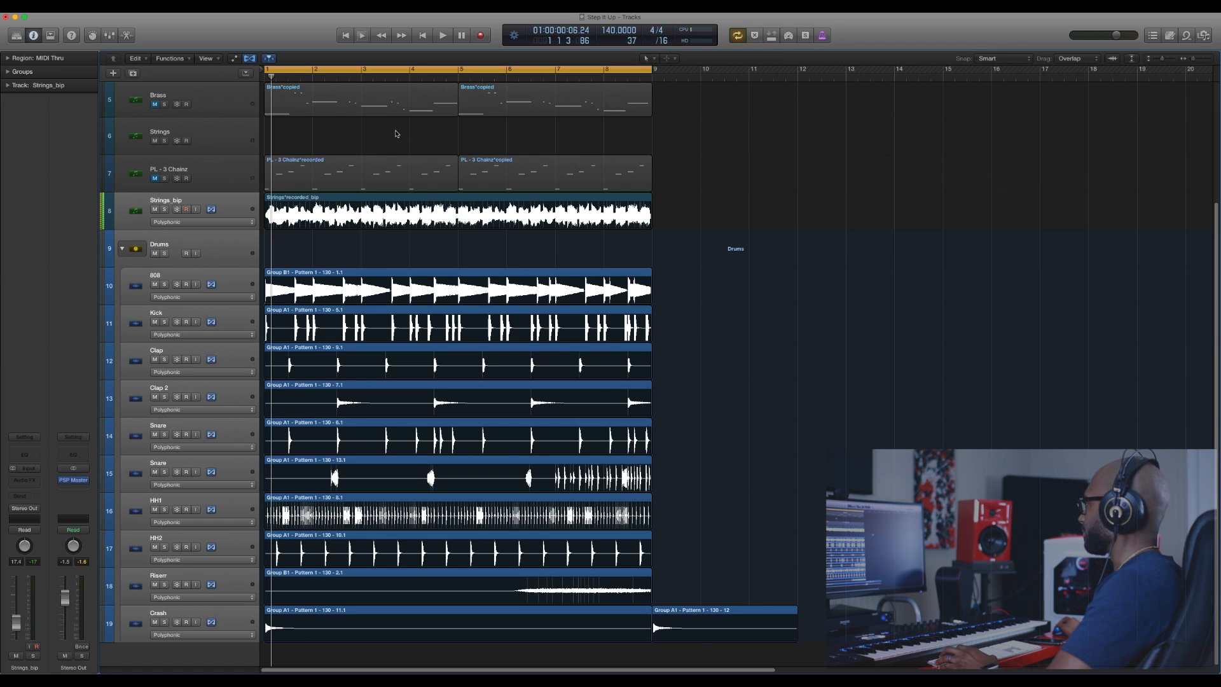
mouse_move(750, 164)
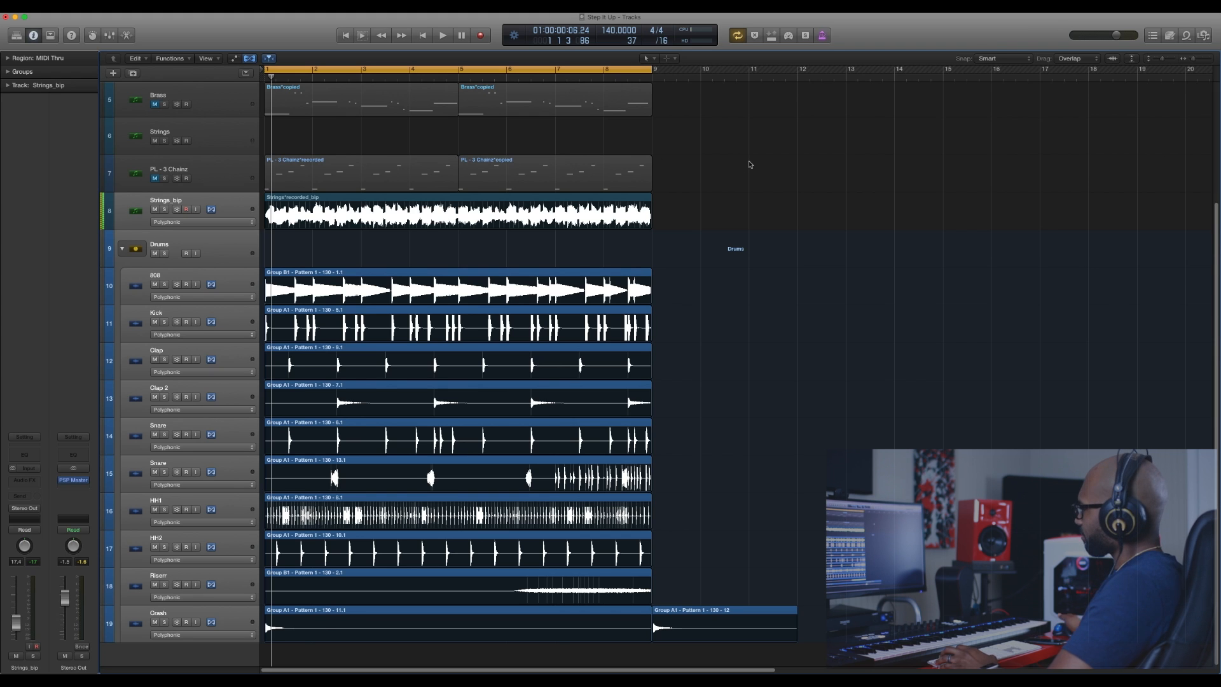